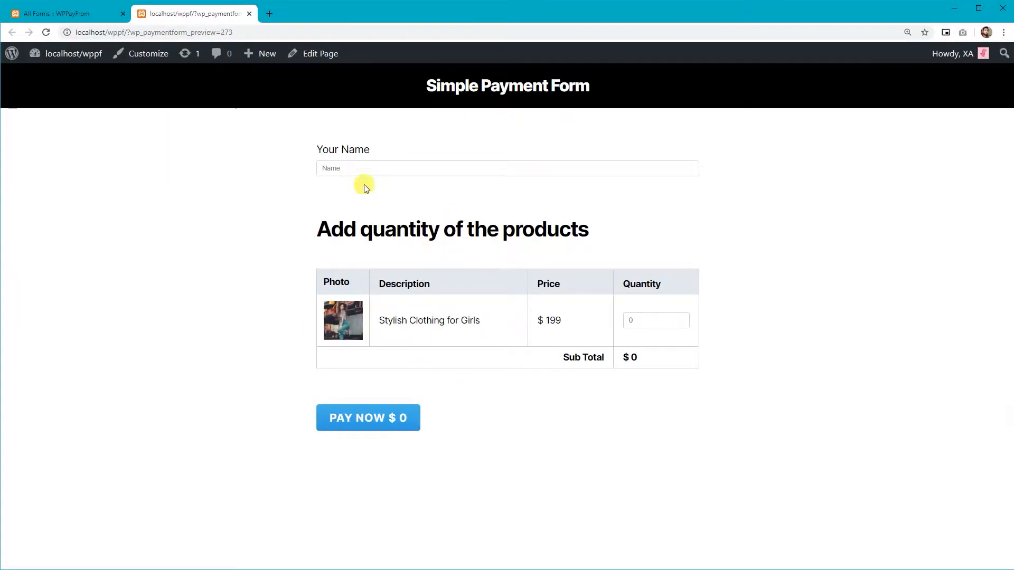
Step: Edit the Simple Payment Form from All Forms and go to its Form Settings
click(53, 11)
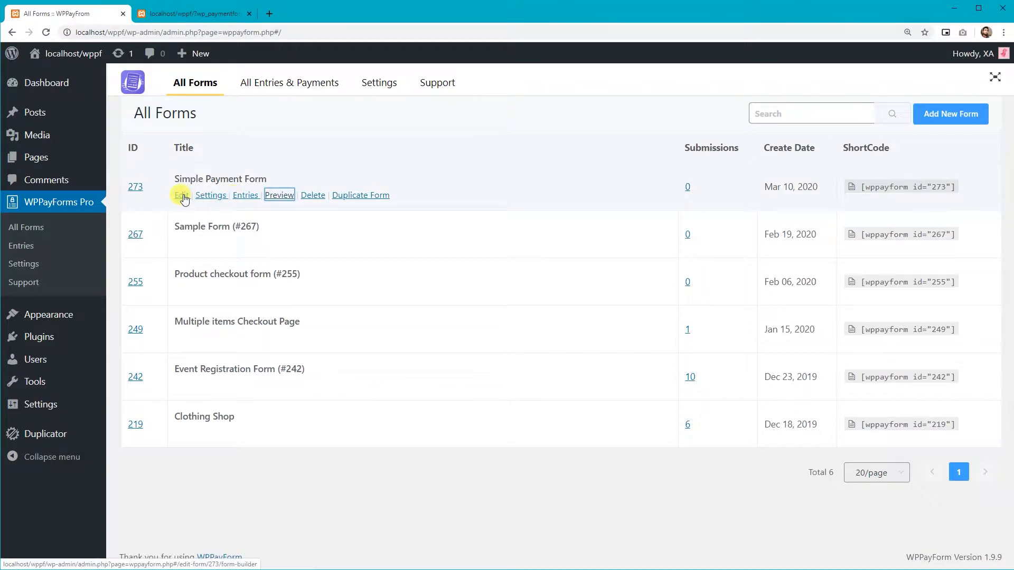
click(181, 194)
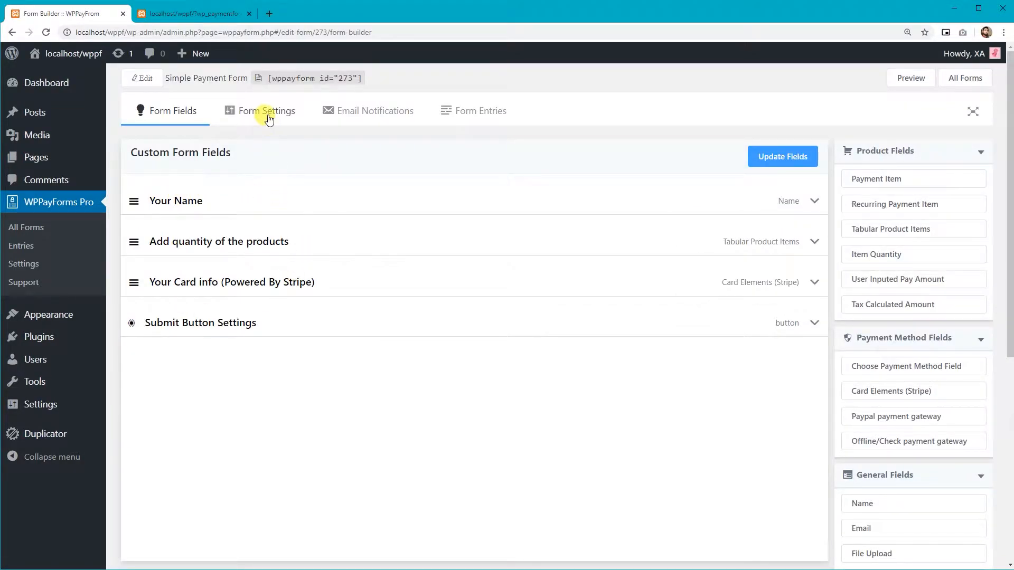
click(267, 111)
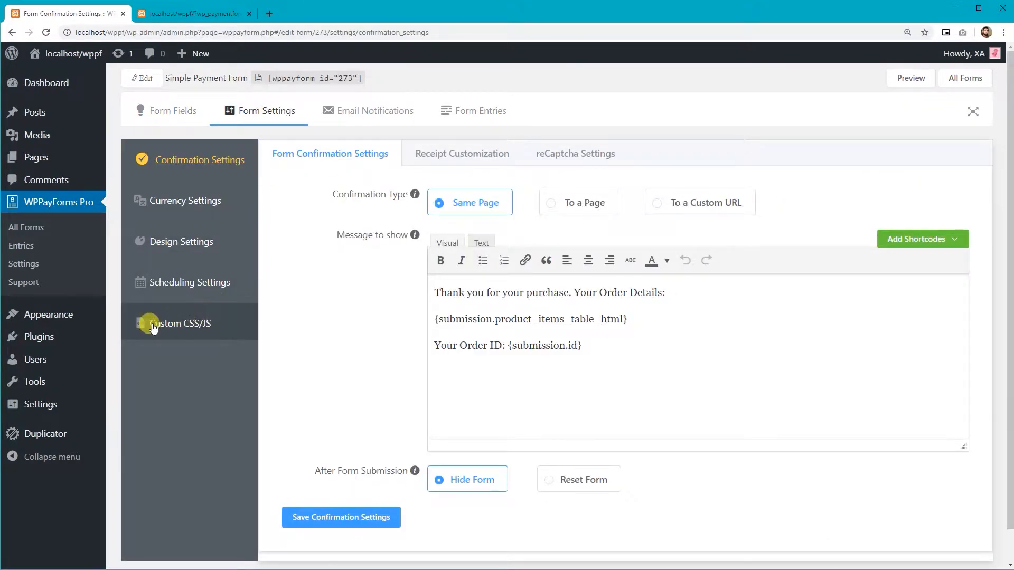
Step: Add a .wpf_form_wrapper_273 rule in Custom CSS with a purple-to-dark gradient background and white text
click(179, 323)
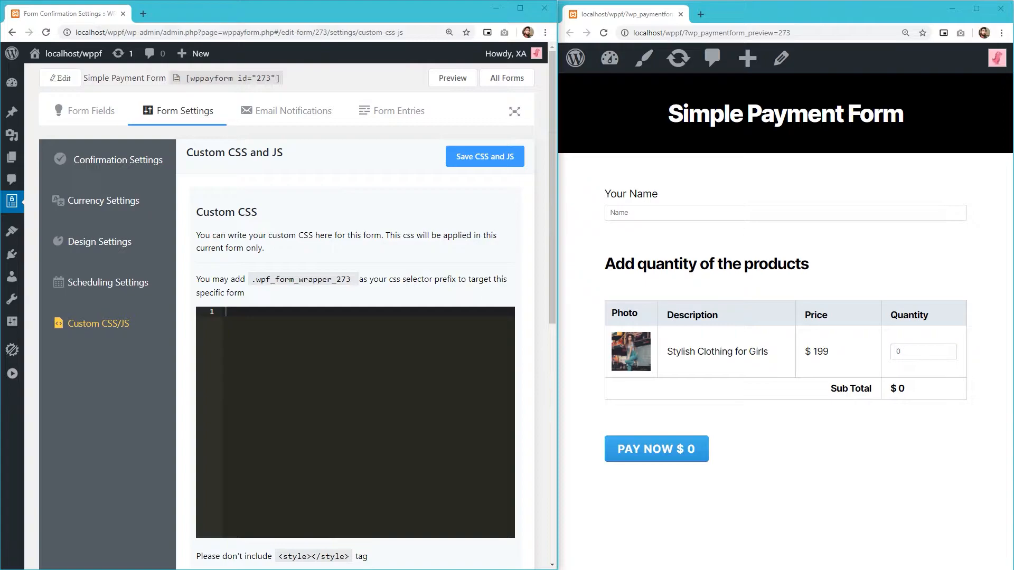
key(Ctrl+C)
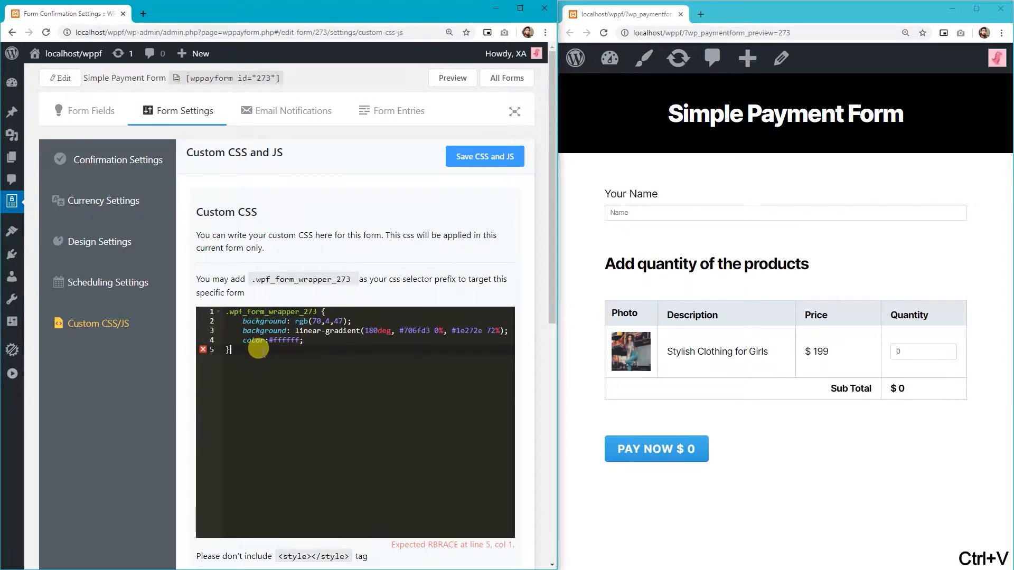
click(484, 156)
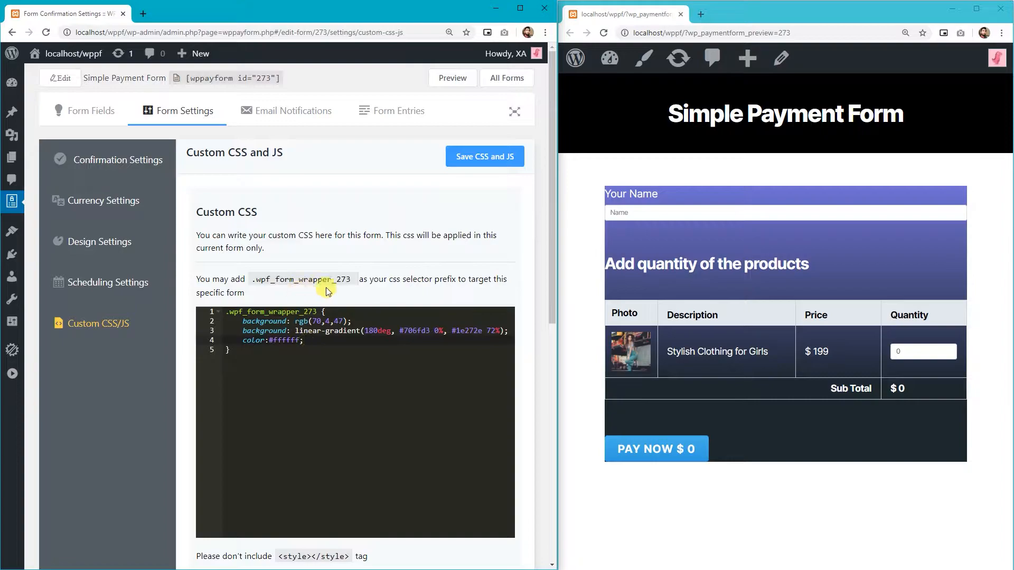
double_click(285, 279)
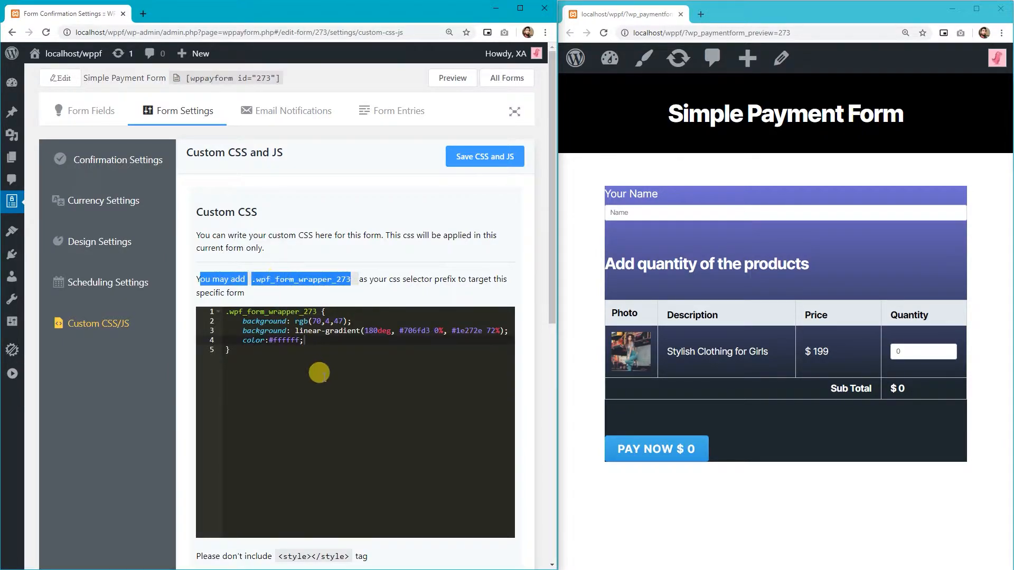
scroll(down, 3)
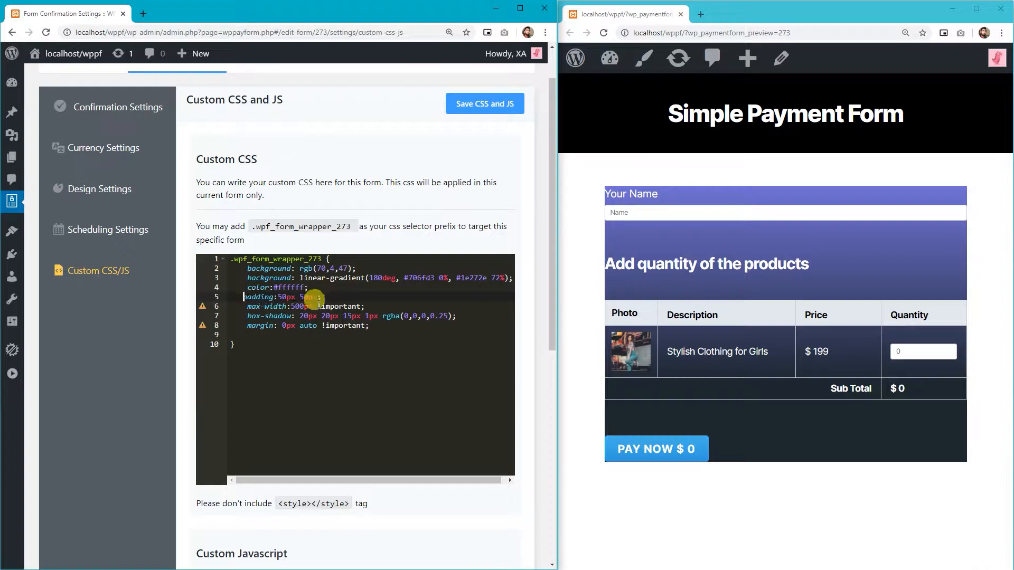
Step: Add padding, max-width, box-shadow, margin and border-radius 4px to the wrapper rule and save the CSS
click(484, 104)
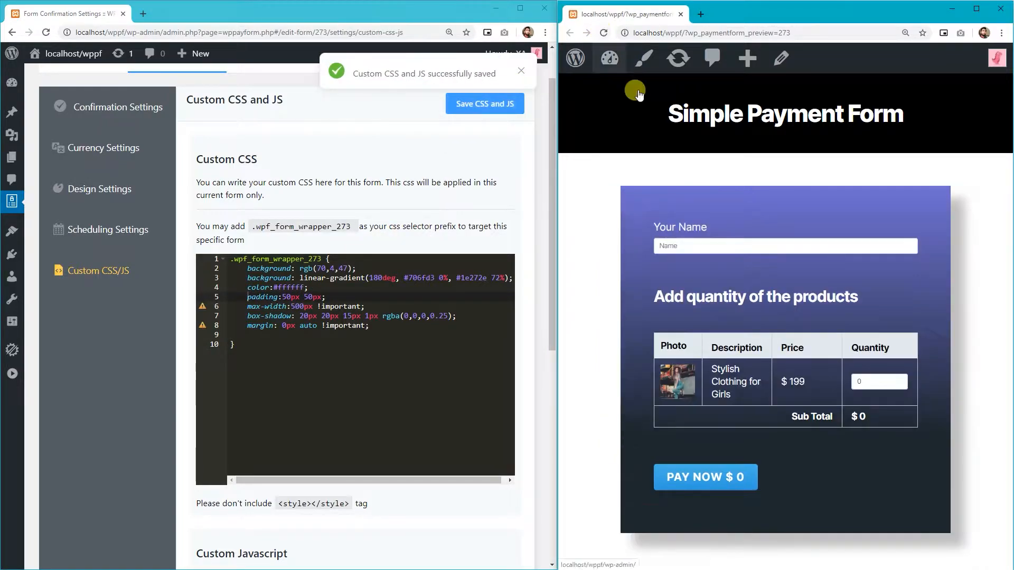
text(border-rad)
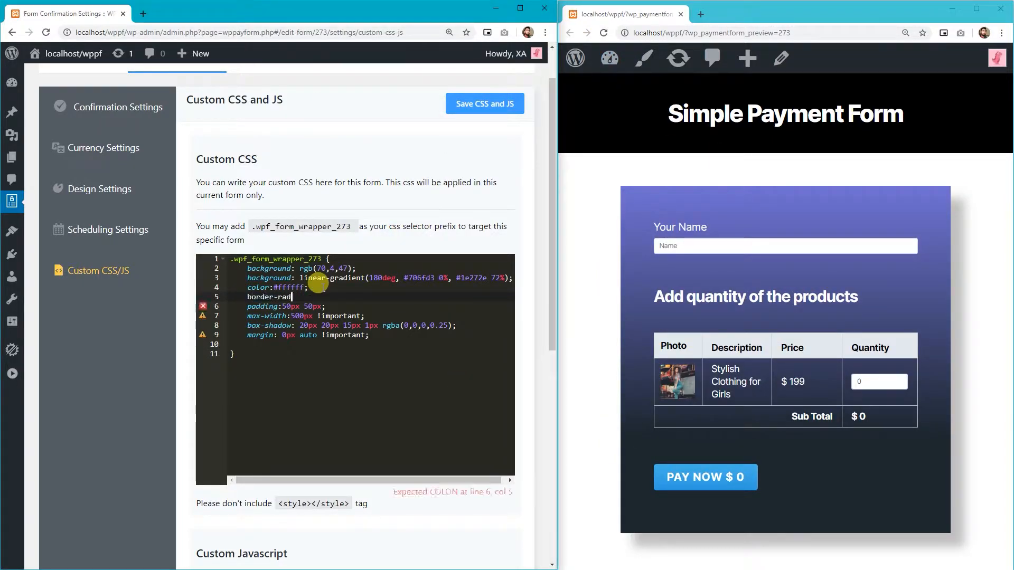
click(484, 104)
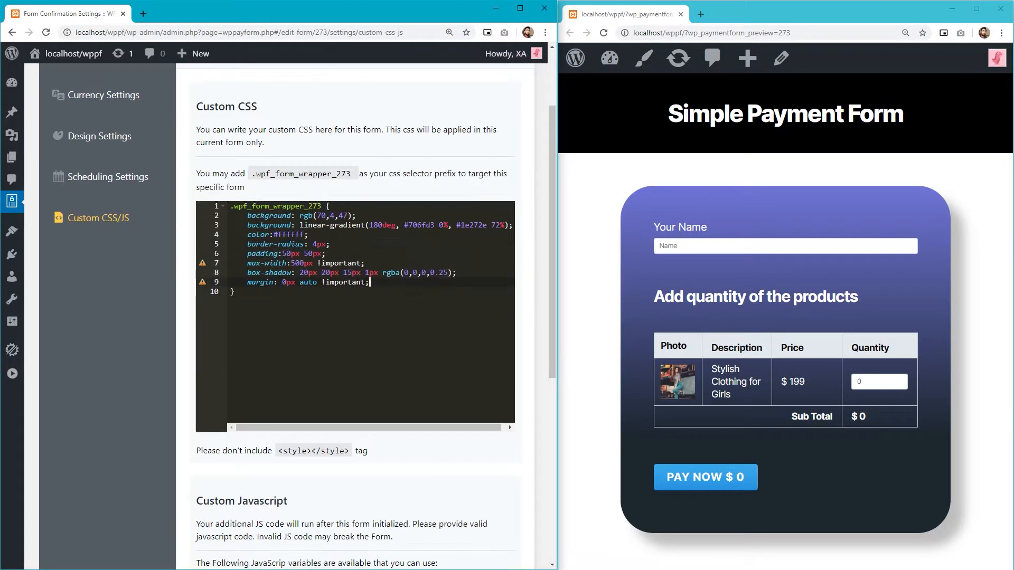
click(484, 157)
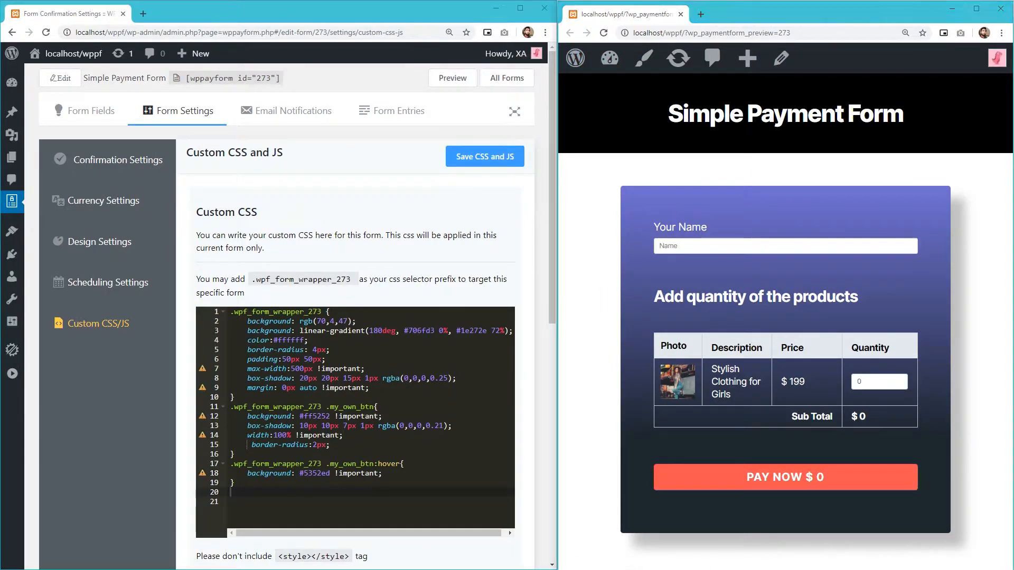
Step: Paste CSS for a full-width red .my_own_btn with hover, translucent red-bordered inputs, white placeholders and .wpf_tabular_items
key(Ctrl+V)
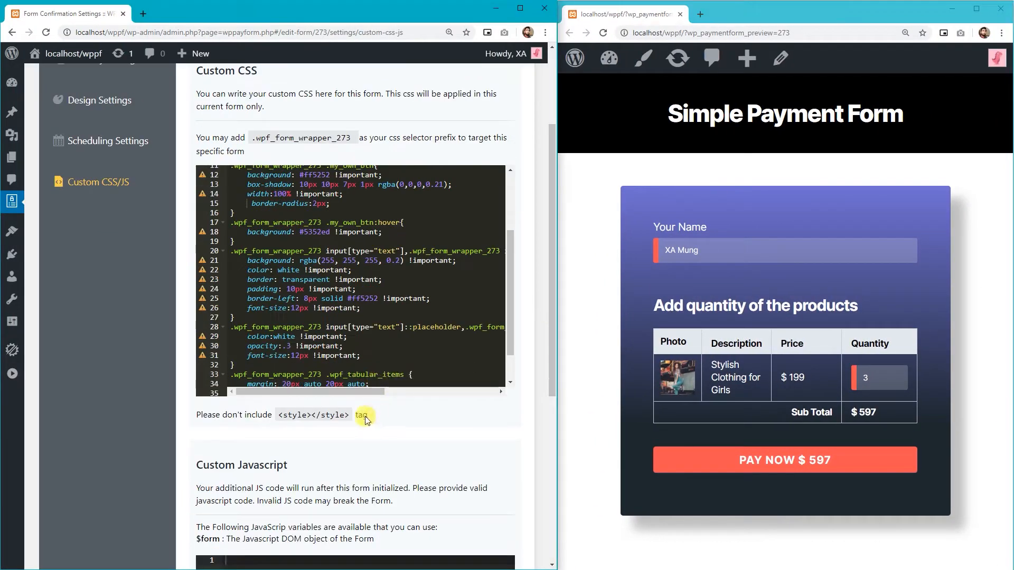
mouse_move(385, 429)
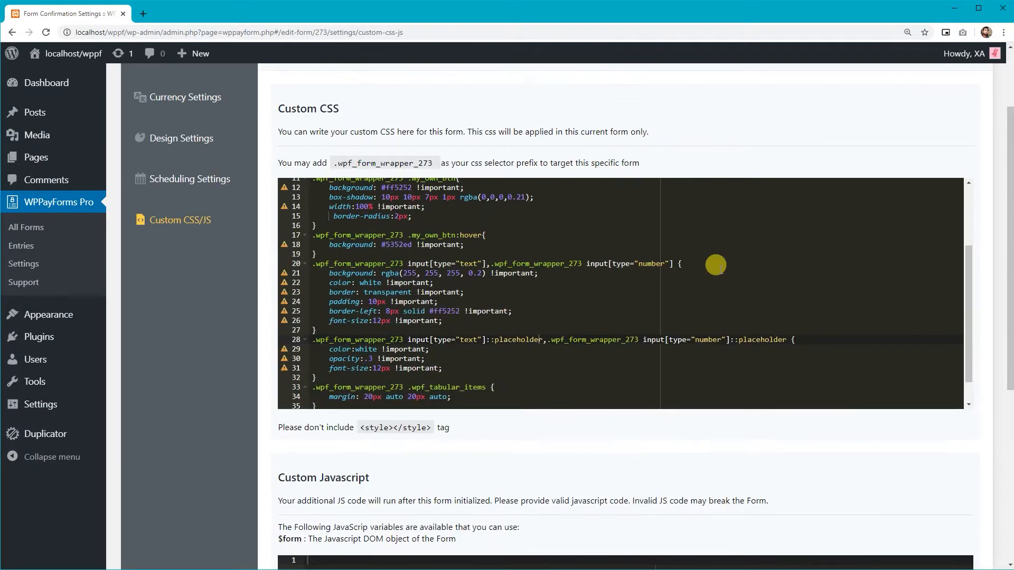
Step: Add an HTML Markup field with plain-text content and give the Your Name input its own CSS class
click(164, 111)
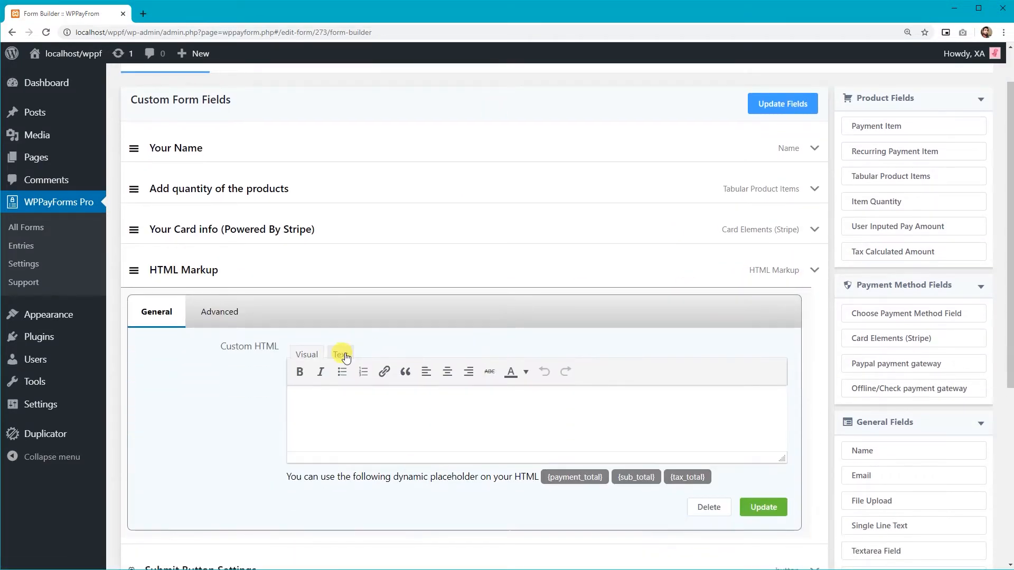
click(218, 311)
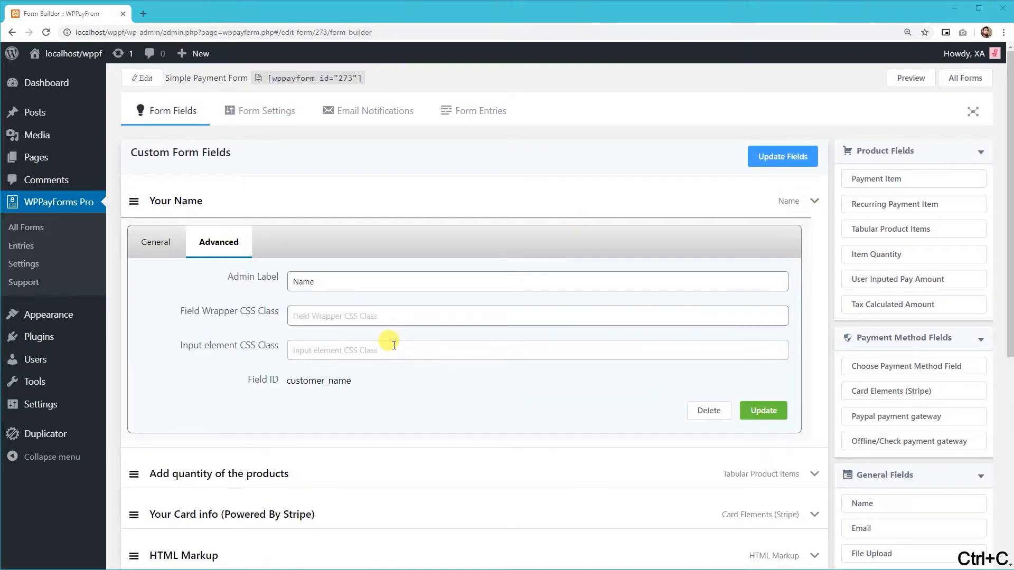
click(762, 410)
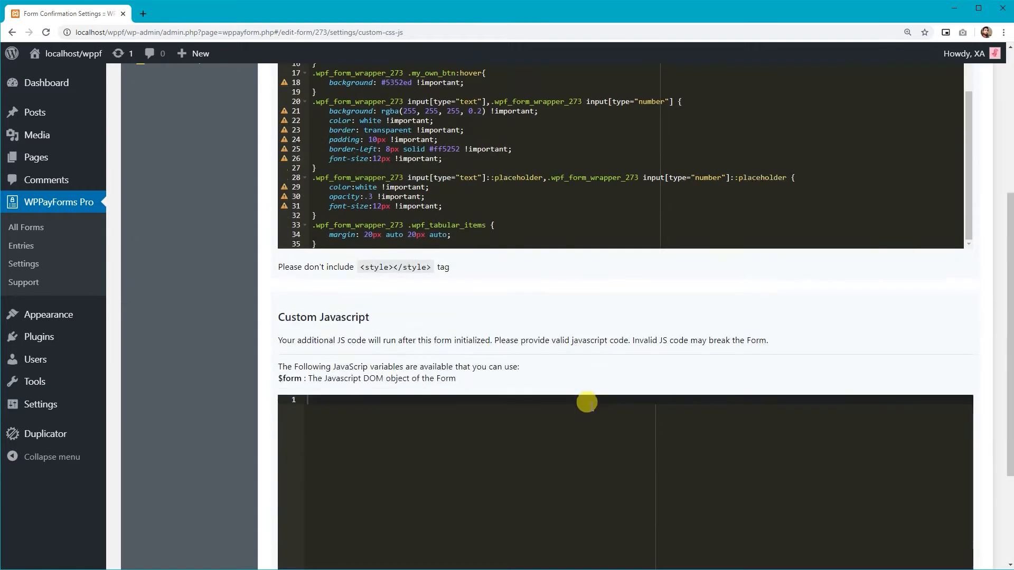
Step: Enter a jQuery change handler on .my_name that writes the 'Hello …, you are ready to pay' greeting into .show_here
scroll(down, 3)
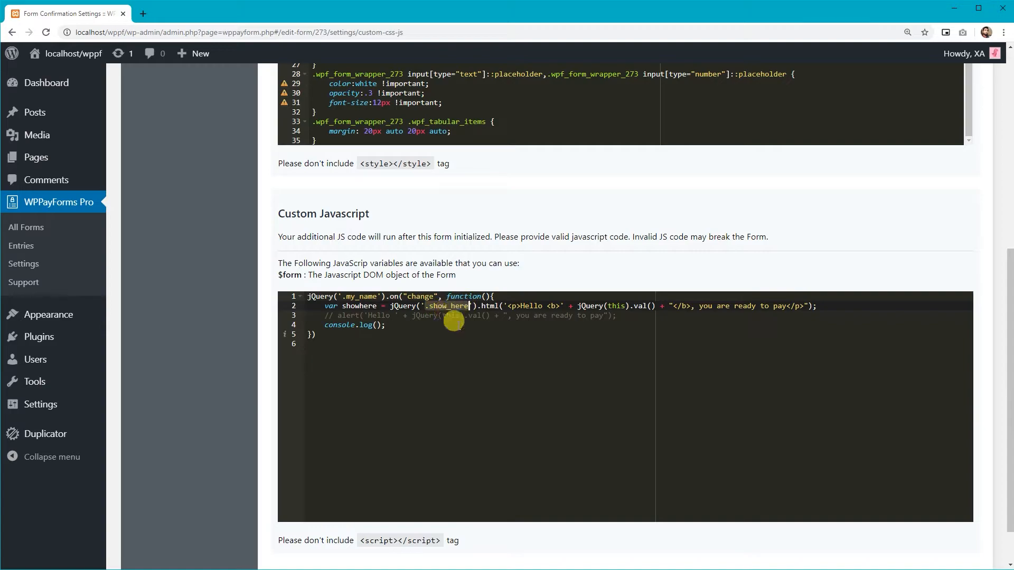
scroll(down, 3)
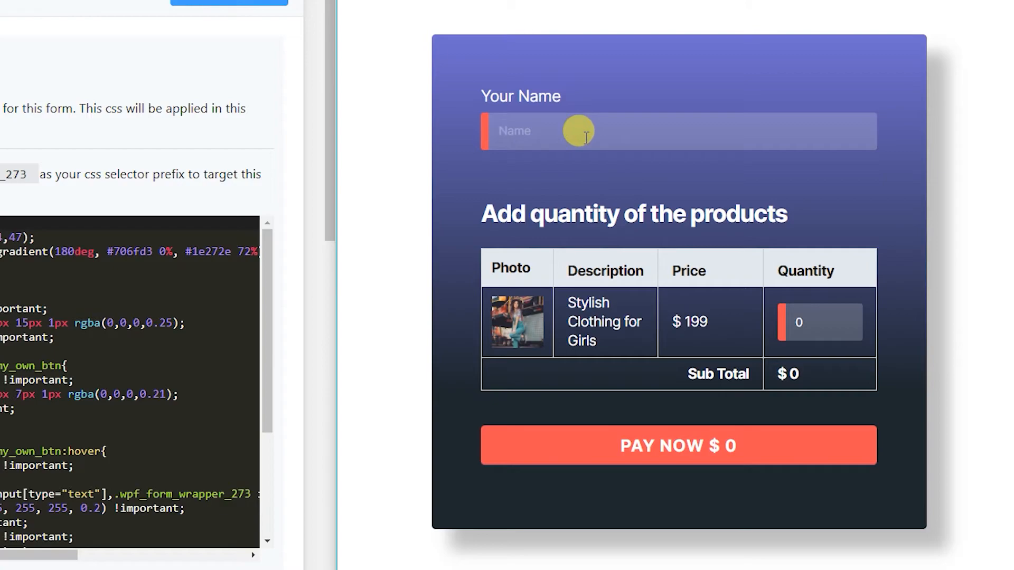
Step: Test the greeting in the preview by entering names 'XA Mung' and 'Diana Ling' in Your Name
text(XA Mung)
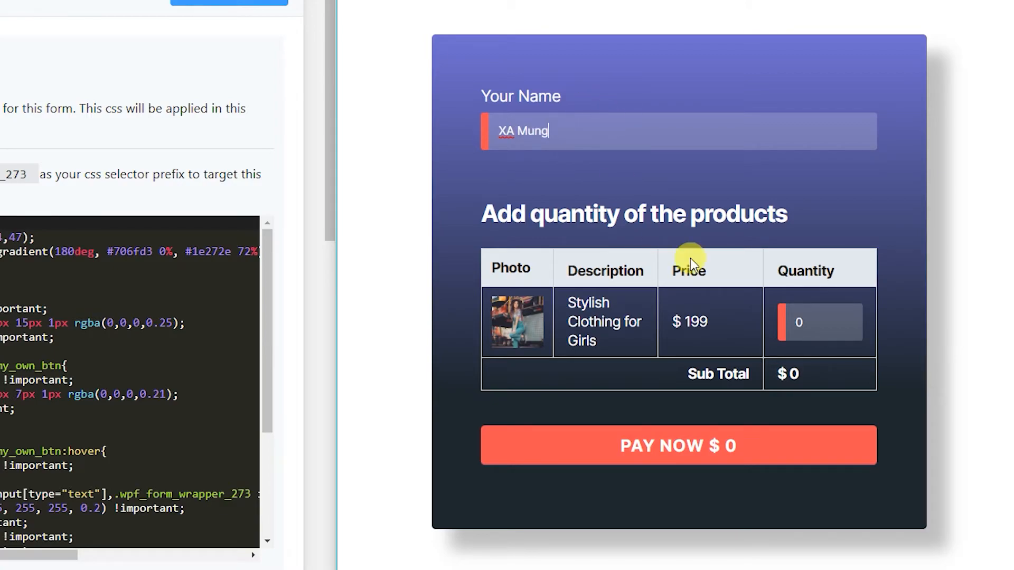
click(817, 323)
text(1)
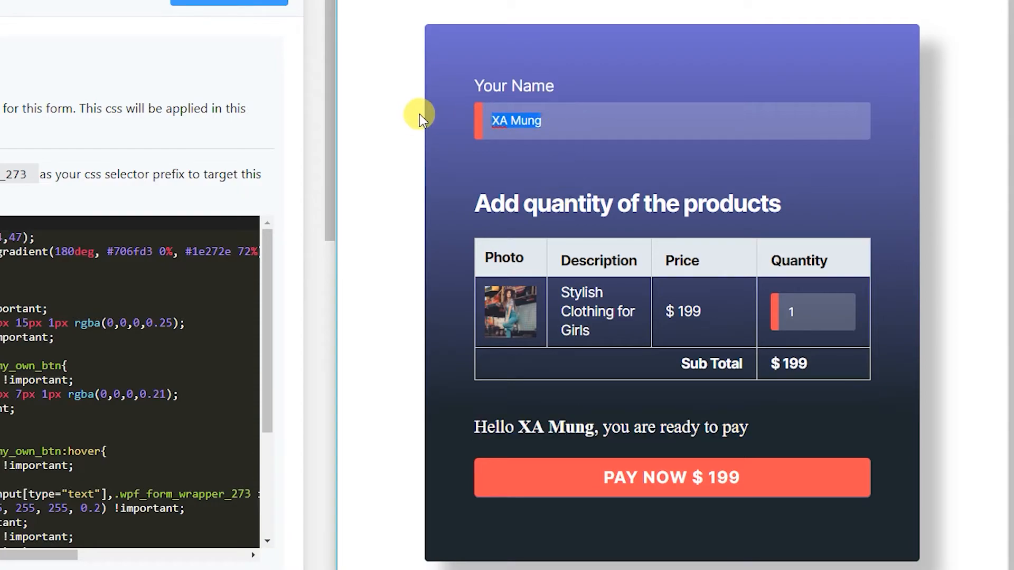
text(Diana Ling)
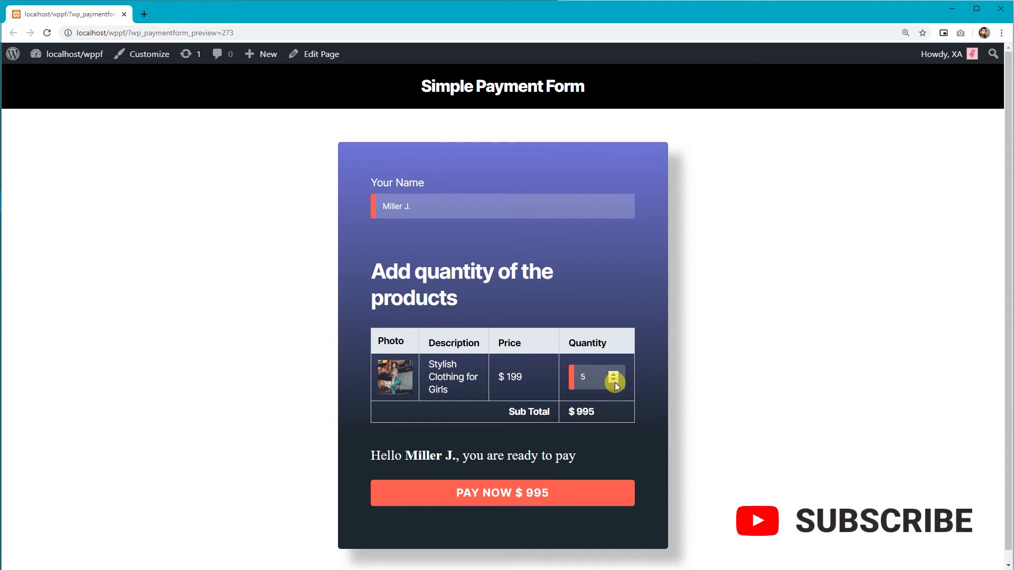
Step: Lower the preview quantity from 5 to 4, giving a $796 total
click(612, 381)
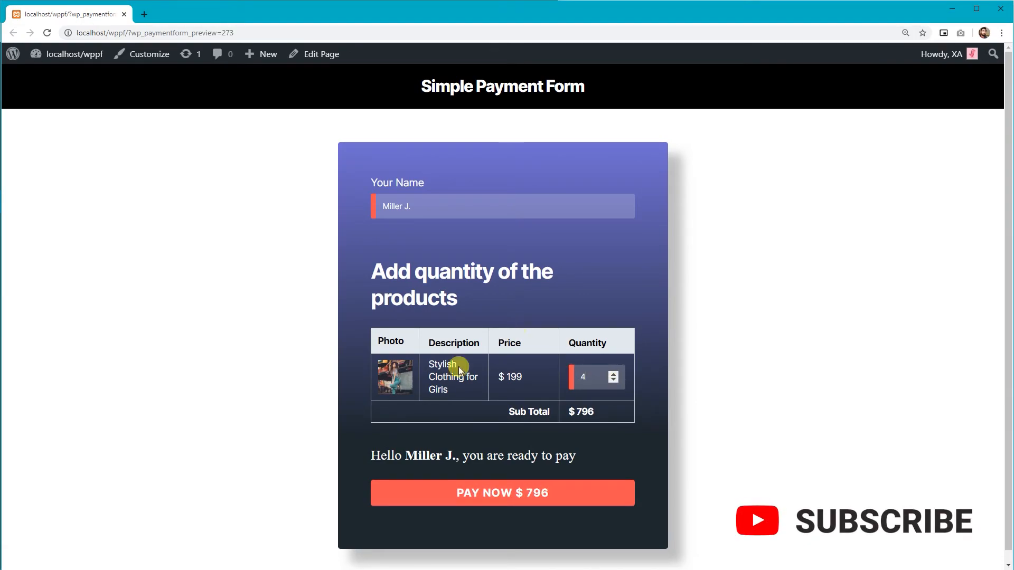